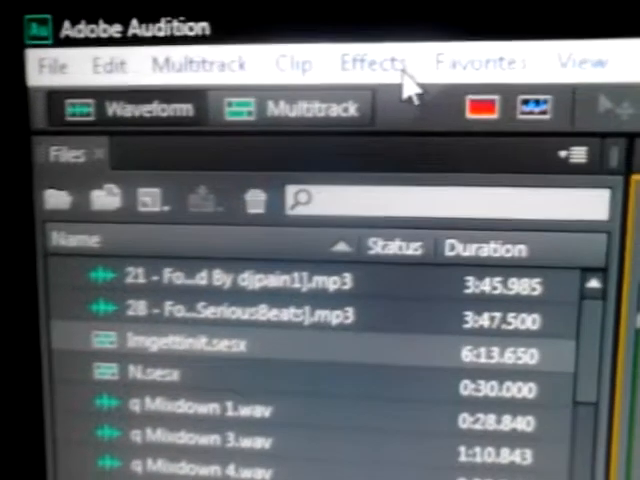
Capture a noise print from the Effects > Noise Reduction / Restoration menu.
{"action": "left_click", "coordinate": [370, 63]}
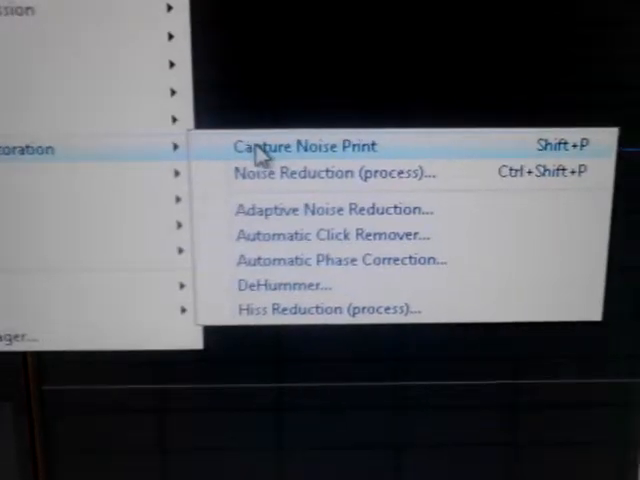
{"action": "left_click", "coordinate": [305, 146]}
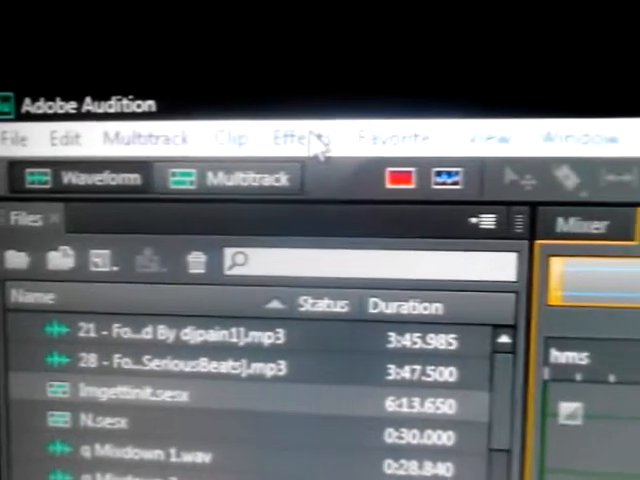
Reopen the Effects menu showing the noise reduction and restoration categories.
{"action": "left_click", "coordinate": [298, 137]}
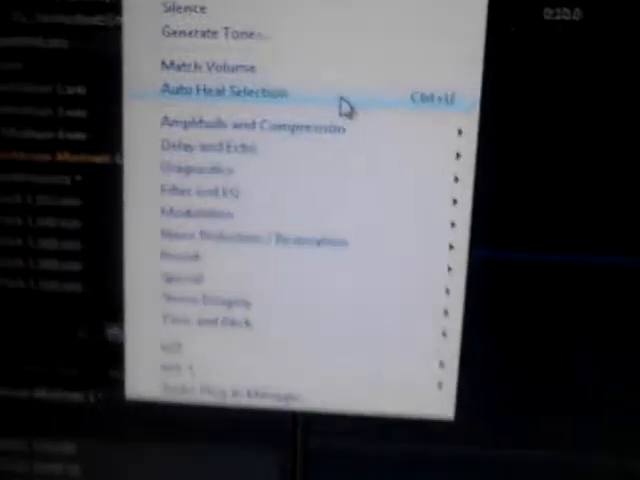
{"action": "mouse_move", "coordinate": [250, 129]}
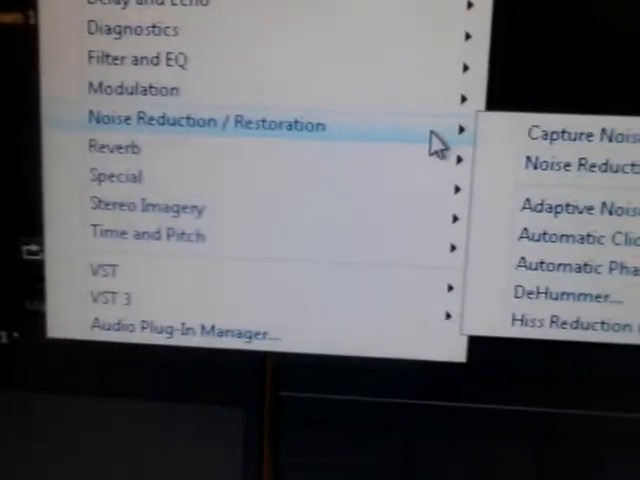
{"action": "left_click", "coordinate": [571, 155]}
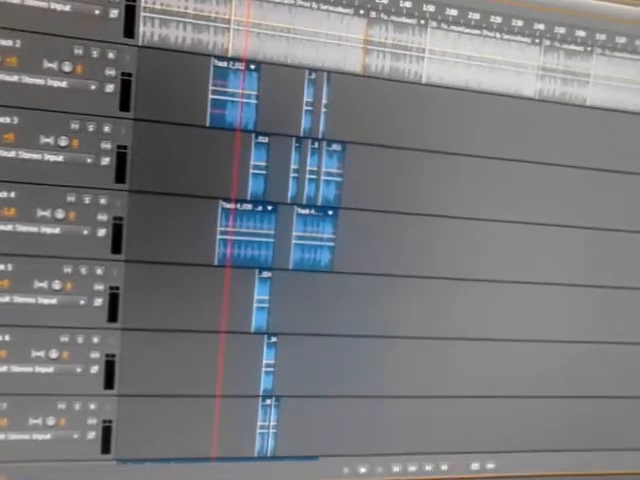
Scroll to the mixdown track and mute it with its M button.
{"action": "scroll", "scroll_direction": "down", "scroll_amount": 3}
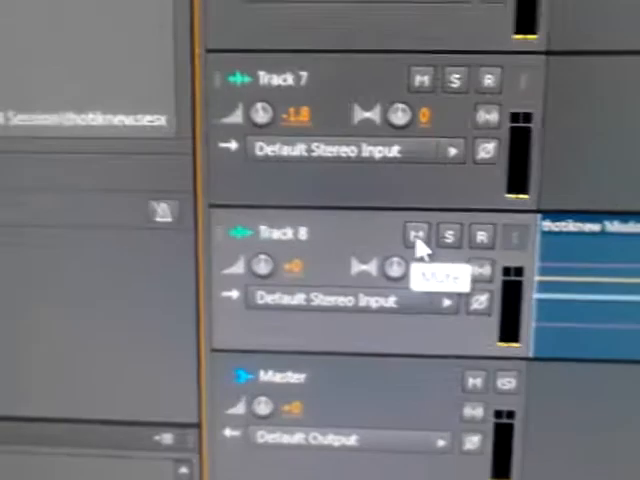
{"action": "left_click", "coordinate": [418, 208]}
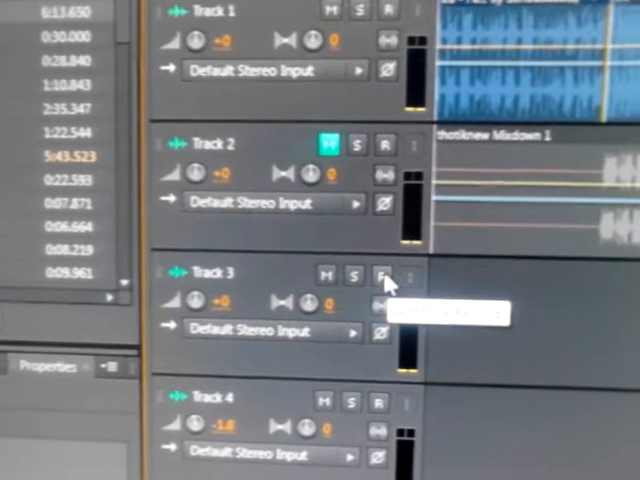
Record-arm Track 3 with its R button.
{"action": "left_click", "coordinate": [382, 273]}
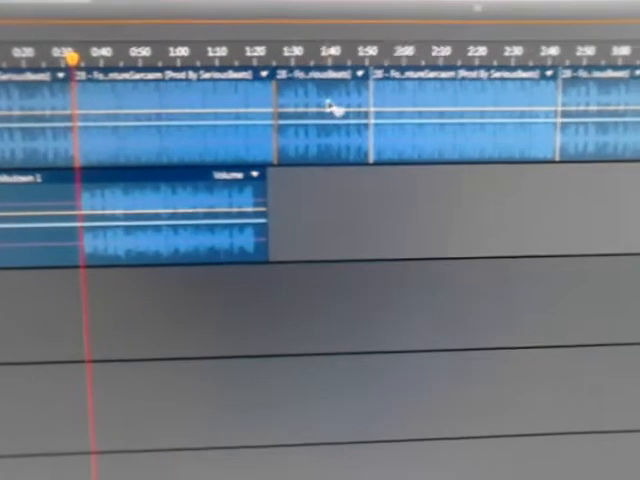
{"action": "scroll", "scroll_direction": "right", "scroll_amount": 3}
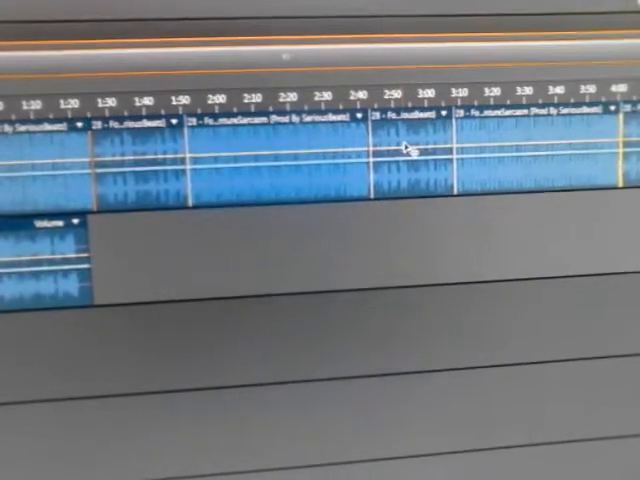